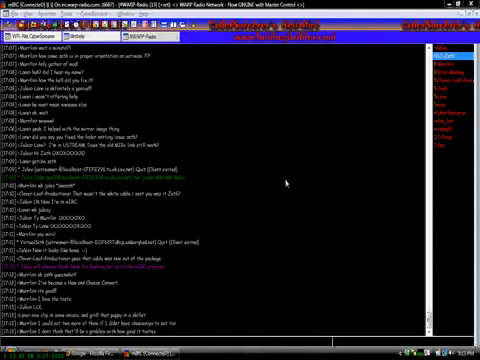
Scroll the channel to the newest chat lines below the long announcement in the skinned window
{"action": "scroll", "scroll_direction": "down", "scroll_amount": 3}
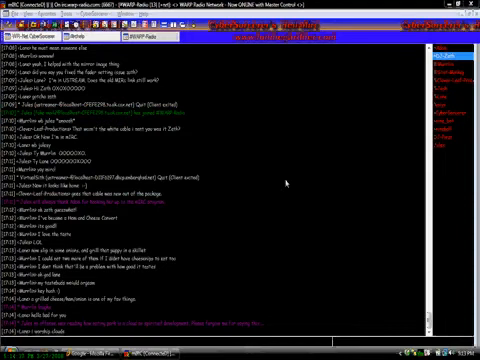
{"action": "scroll", "scroll_direction": "down", "scroll_amount": 3}
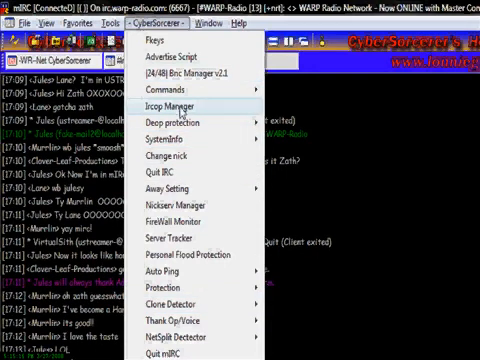
{"action": "left_click", "coordinate": [212, 100]}
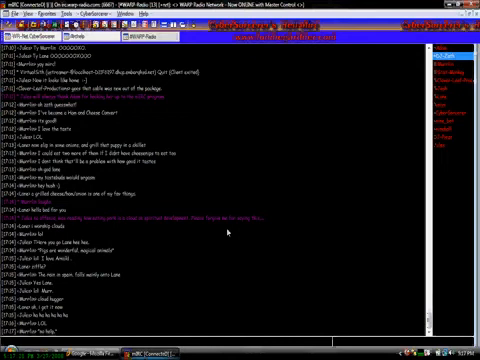
{"action": "mouse_move", "coordinate": [264, 252]}
{"action": "type", "text": "@Z-Zeth pw for a second plez"}
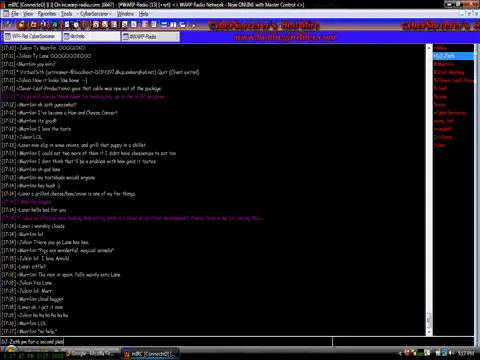
{"action": "mouse_move", "coordinate": [212, 342]}
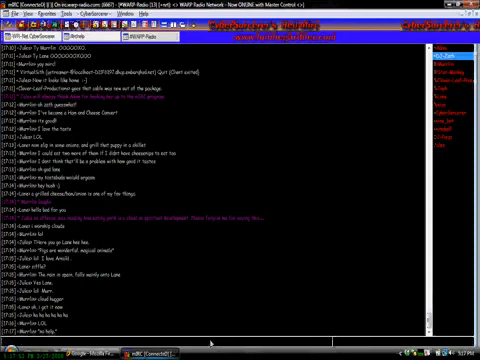
{"action": "mouse_move", "coordinate": [394, 320]}
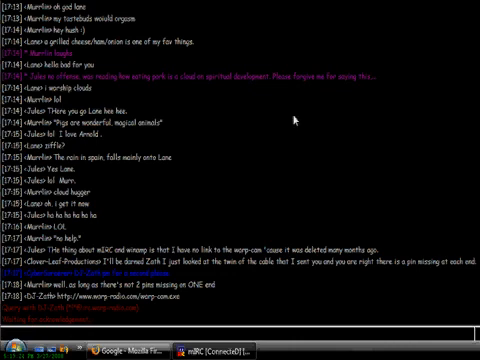
{"action": "scroll", "scroll_direction": "down", "scroll_amount": 3}
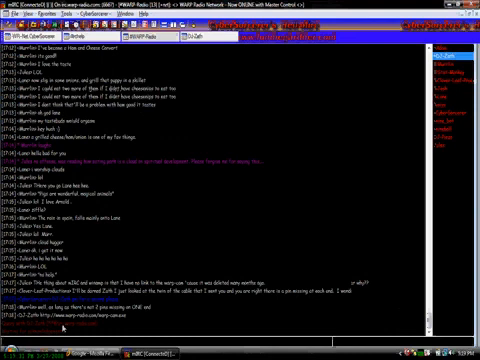
{"action": "mouse_move", "coordinate": [276, 160]}
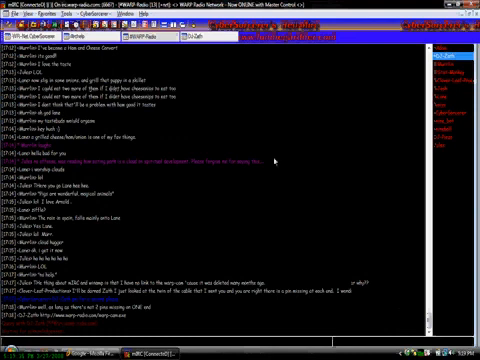
{"action": "mouse_move", "coordinate": [270, 156]}
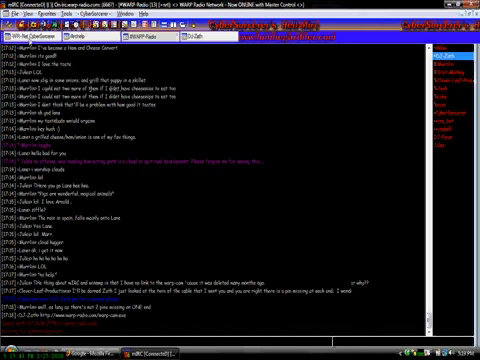
{"action": "mouse_move", "coordinate": [256, 100]}
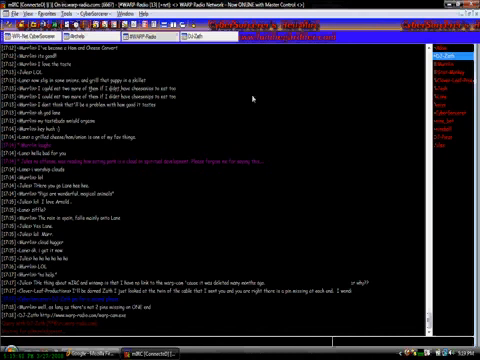
{"action": "mouse_move", "coordinate": [226, 172]}
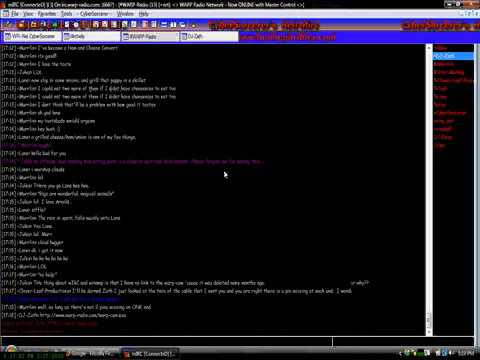